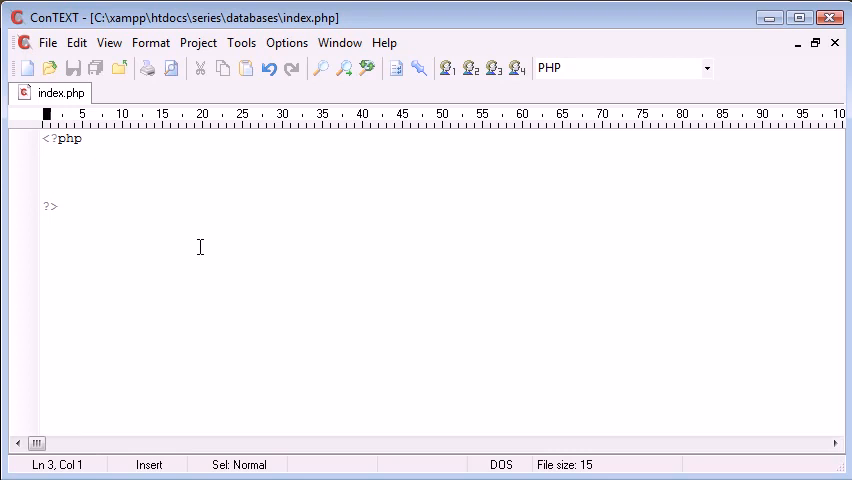
# Select and delete the existing <?php ?> tags, leaving index.php empty.
pyautogui.moveTo(58, 152); pyautogui.dragTo(52, 208)
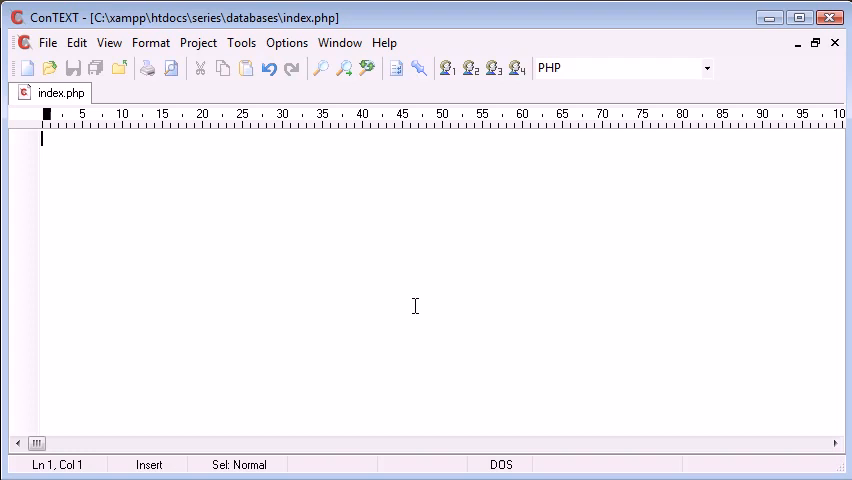
# Write the tab-separated header line: username, password, firstname, surname, website.
pyautogui.write('username')
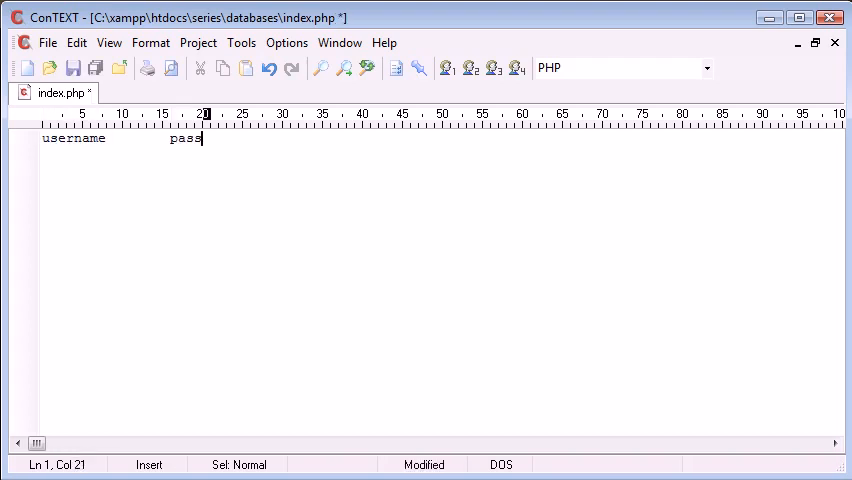
pyautogui.write('word')
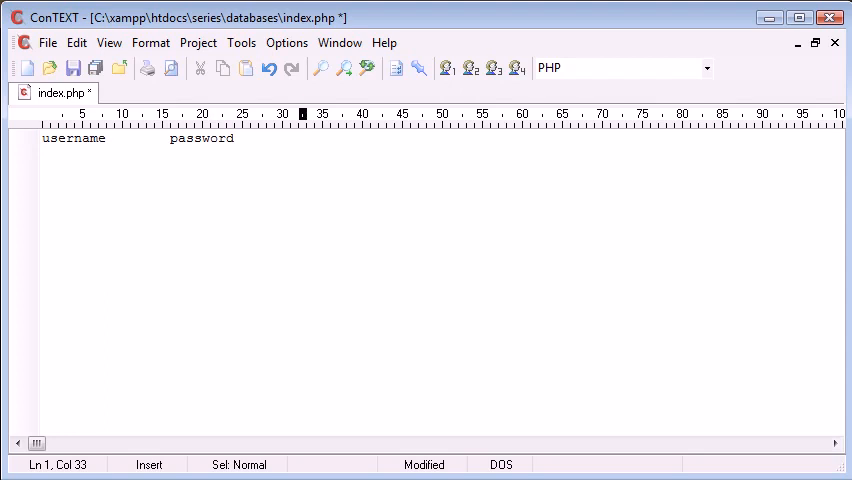
pyautogui.write('firstname')
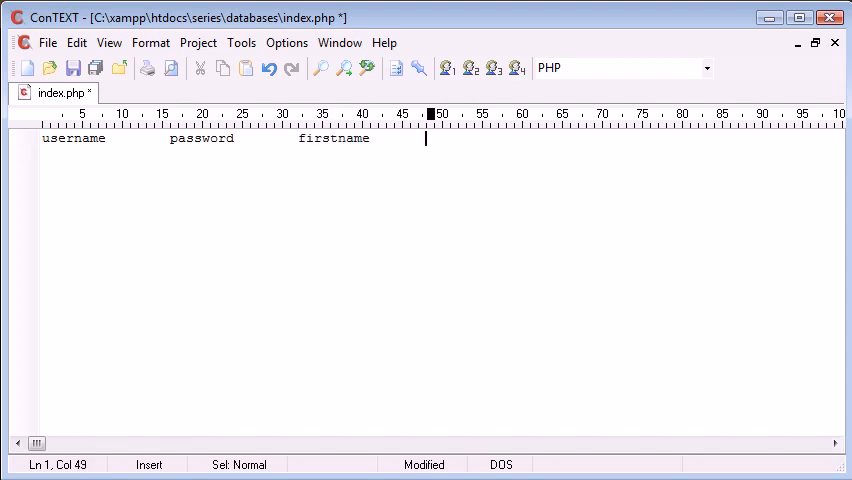
pyautogui.write('surname')
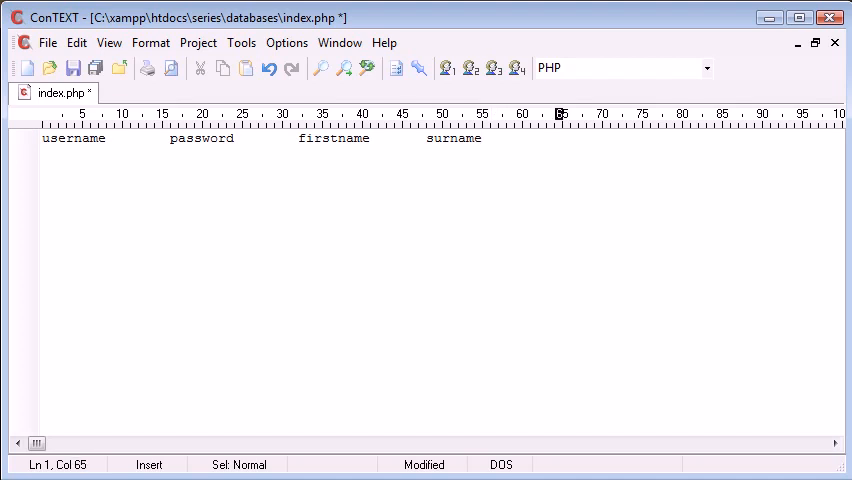
pyautogui.write('web')
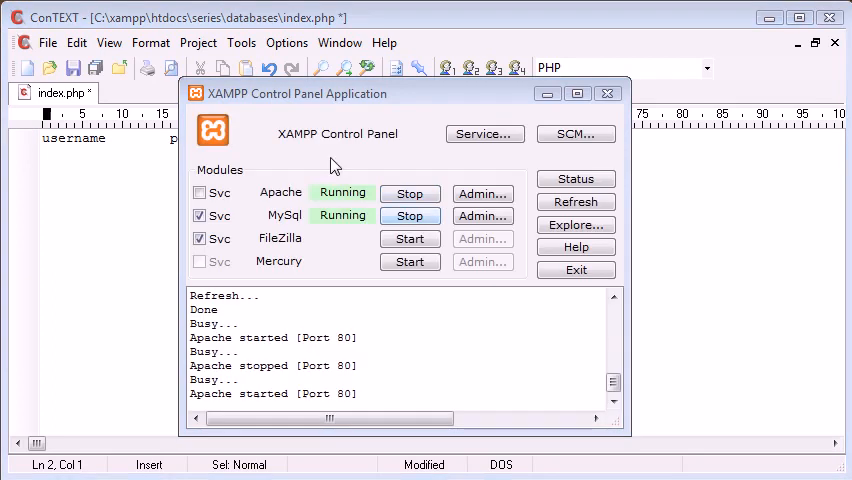
pyautogui.moveTo(288, 216)
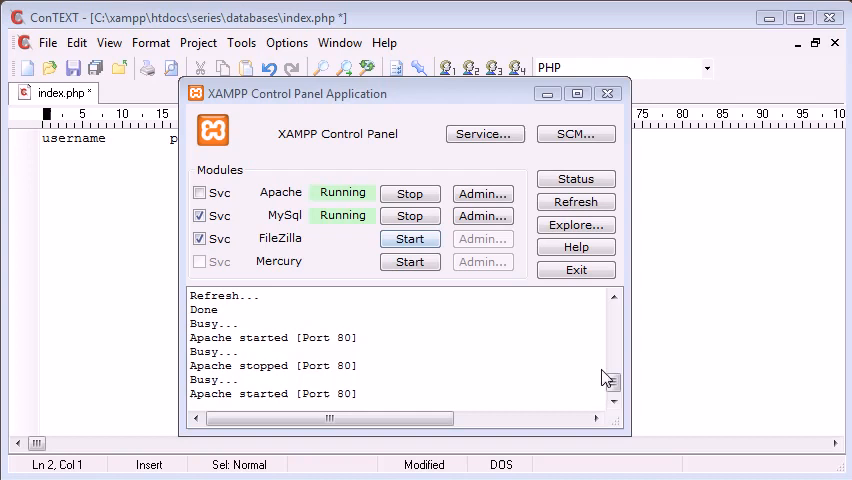
# Stop and restart the MySql service in XAMPP, then return to the editor.
pyautogui.click(614, 300)
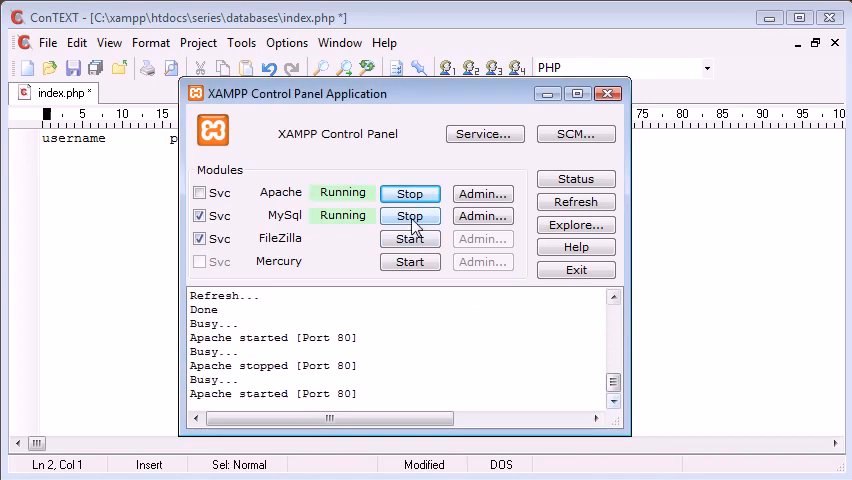
pyautogui.click(408, 216)
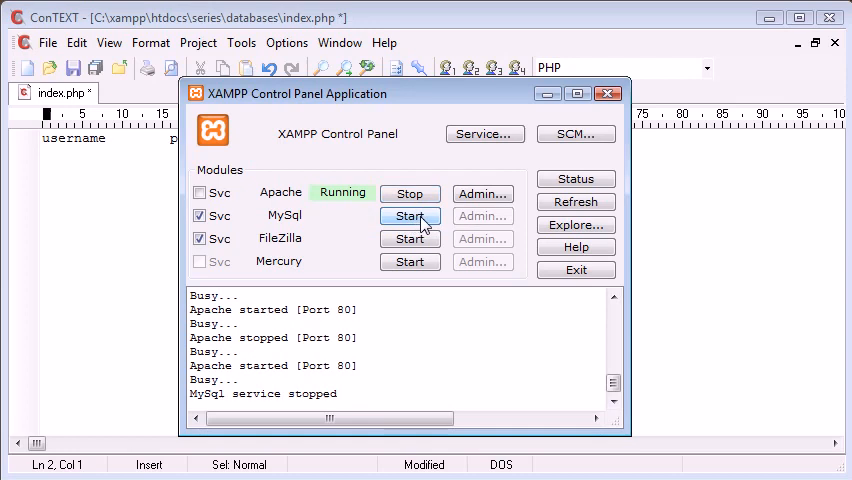
pyautogui.click(408, 216)
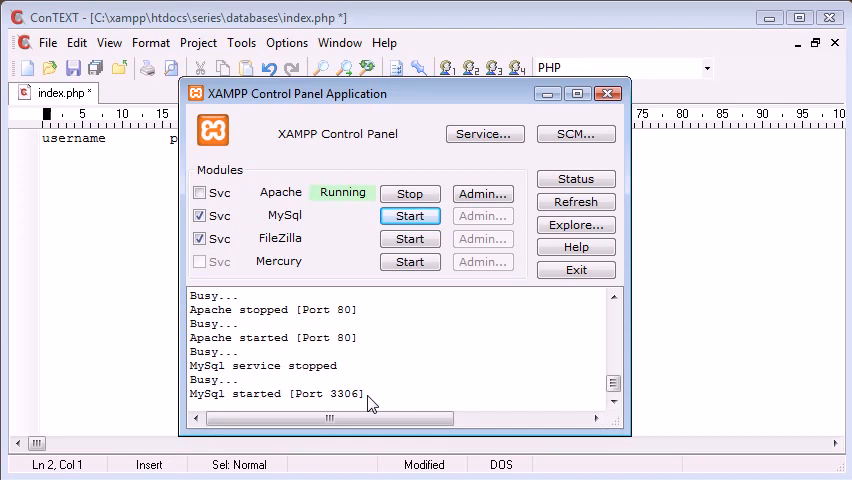
pyautogui.click(408, 216)
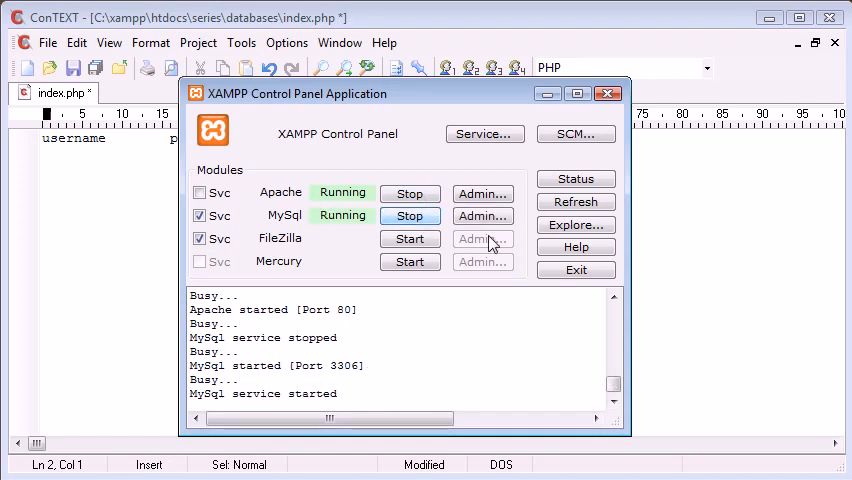
pyautogui.moveTo(522, 200)
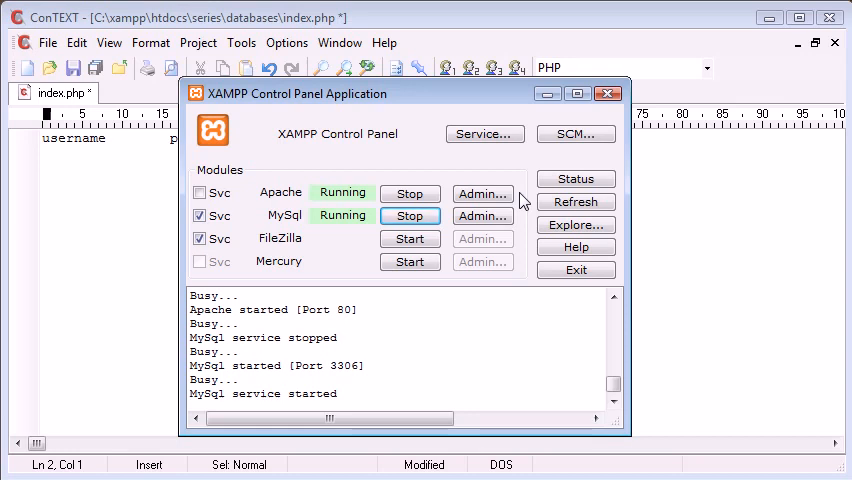
pyautogui.click(604, 94)
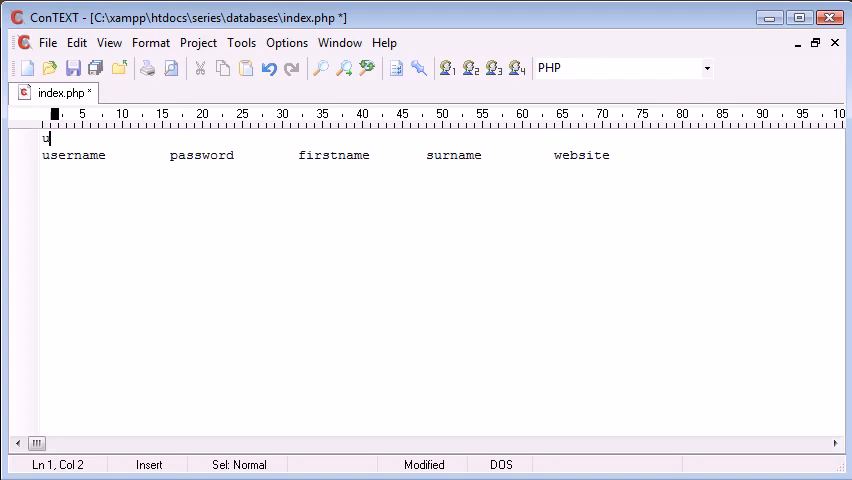
pyautogui.write('users')
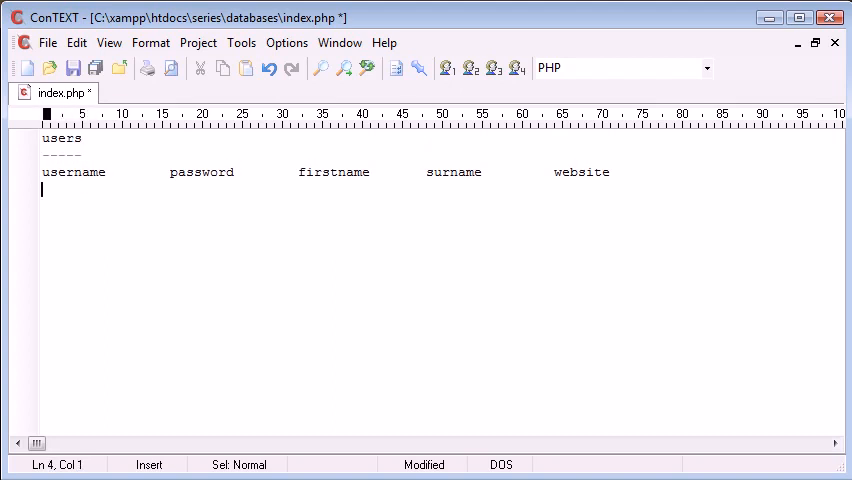
pyautogui.write('alex')
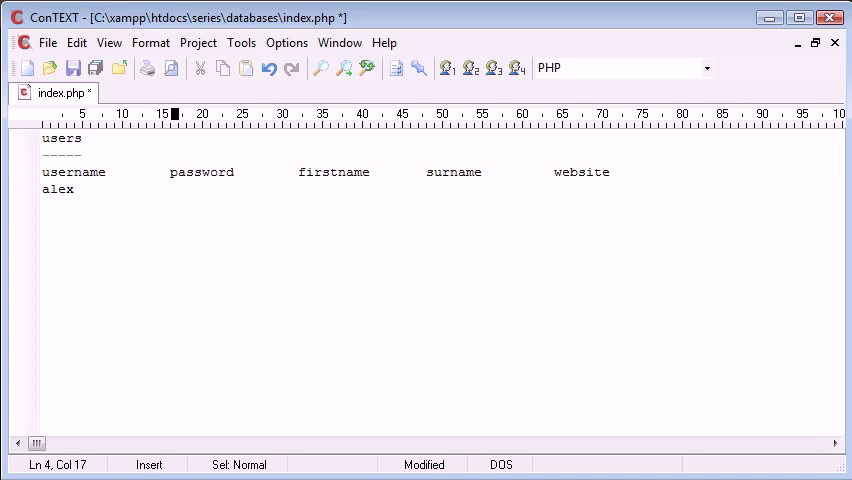
pyautogui.write('pass123')
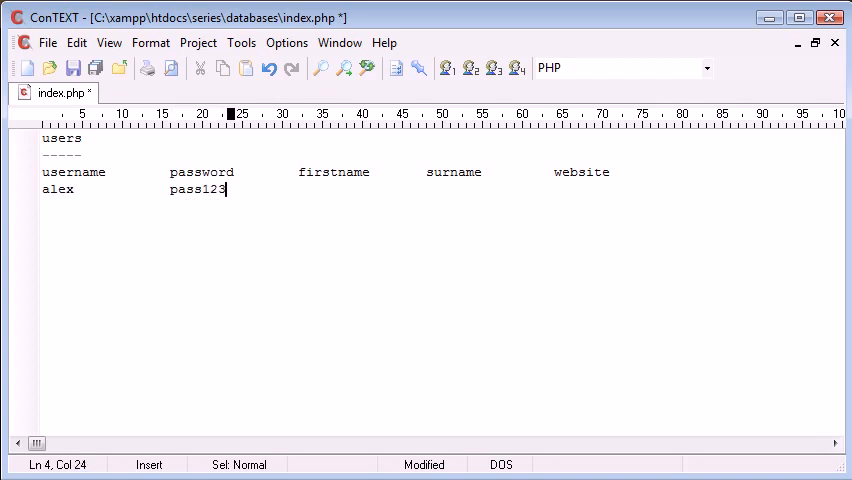
pyautogui.write('Alex')
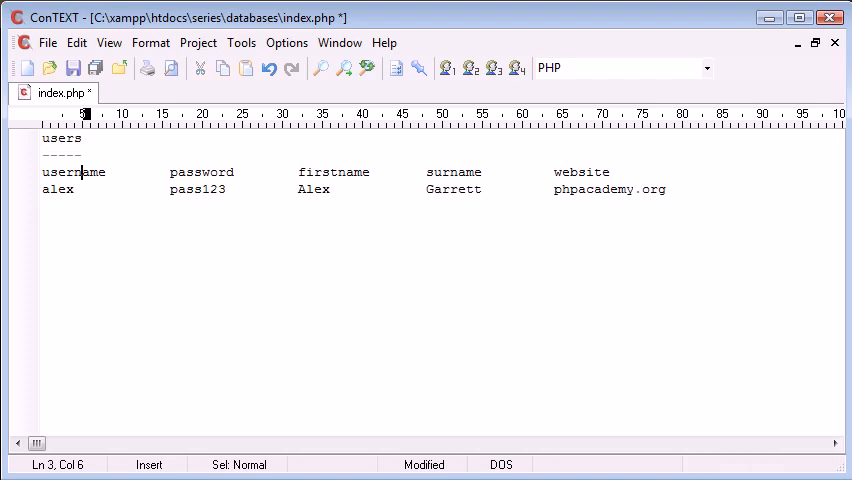
pyautogui.write('billy')
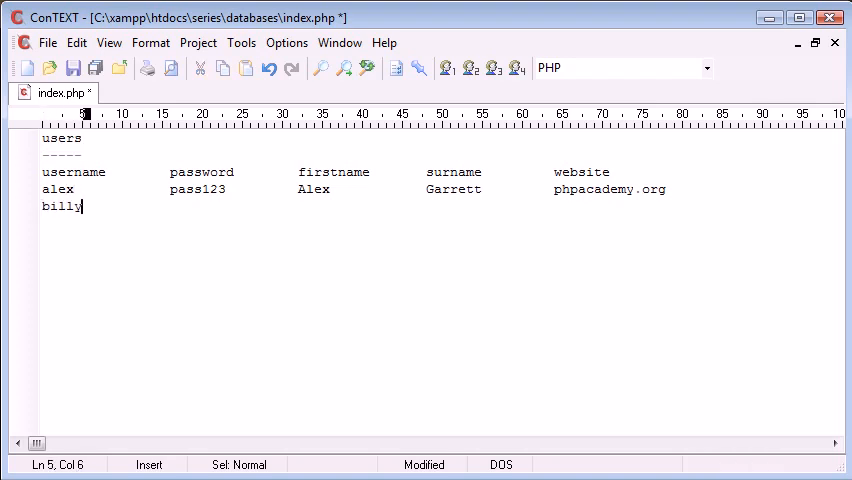
pyautogui.write('pass')
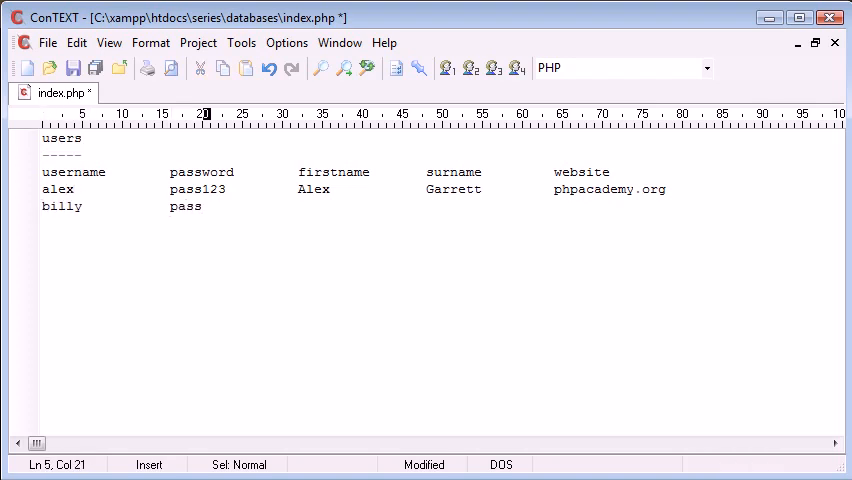
pyautogui.write('456')
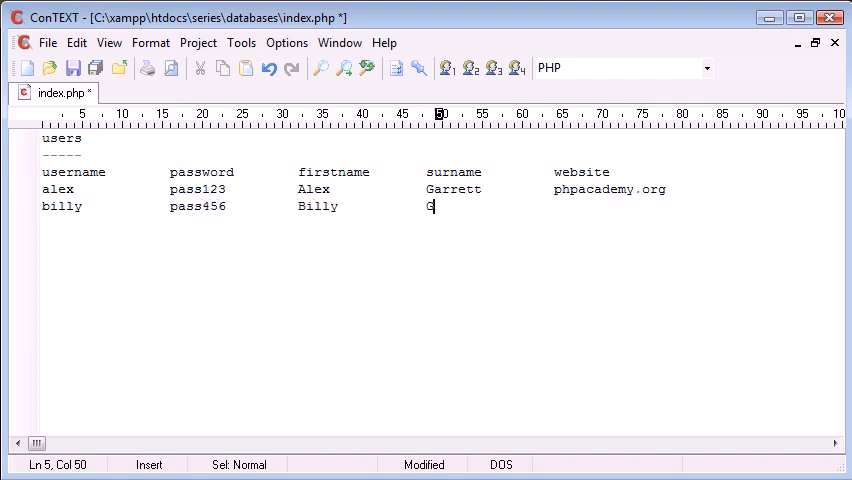
pyautogui.write('arrett')
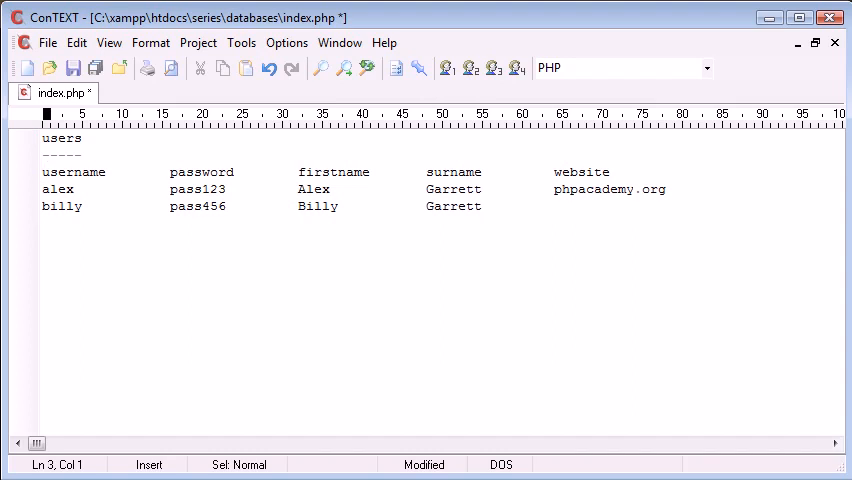
# Insert 'database: phpacademy' and 'table:' labels above the users title.
pyautogui.doubleClick(60, 140)
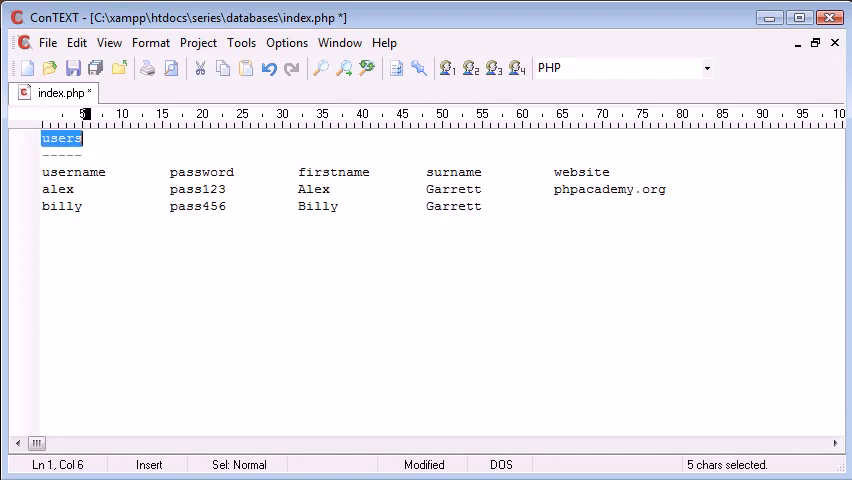
pyautogui.click(66, 172)
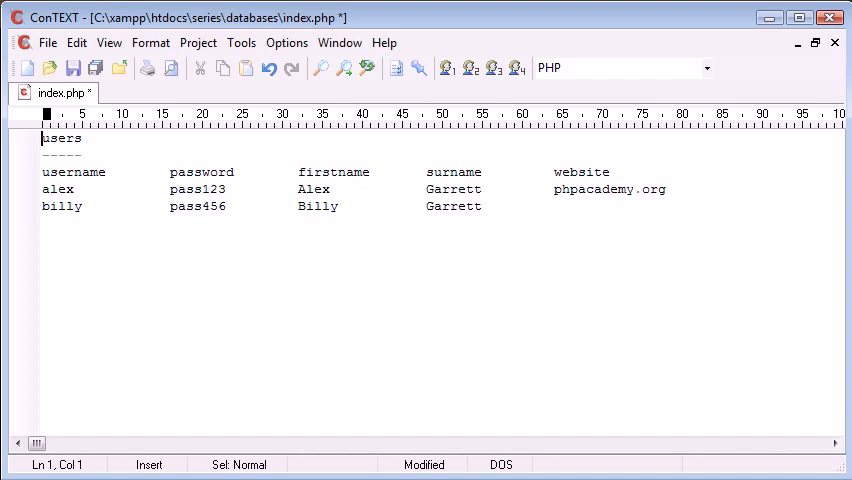
pyautogui.doubleClick(58, 138)
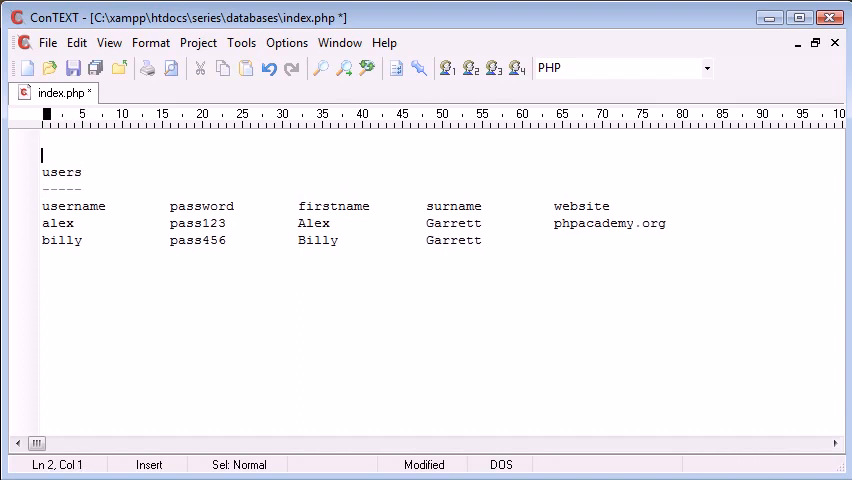
pyautogui.write('table:')
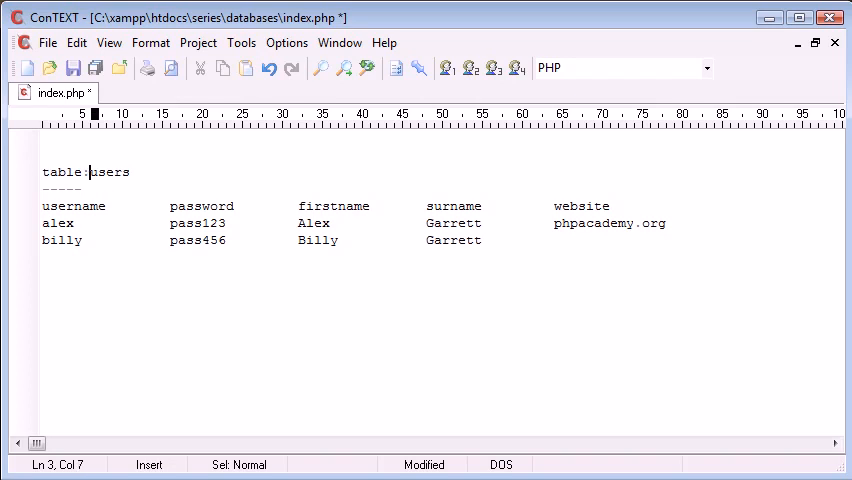
pyautogui.write('datab')
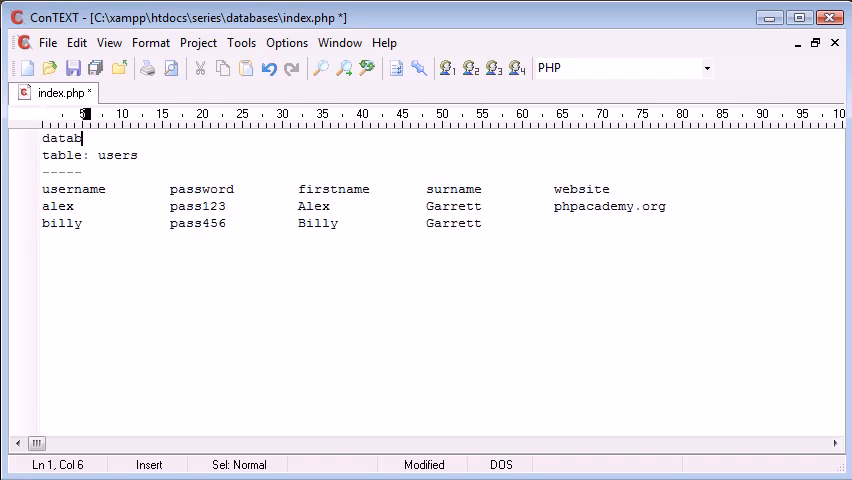
pyautogui.write('ase:')
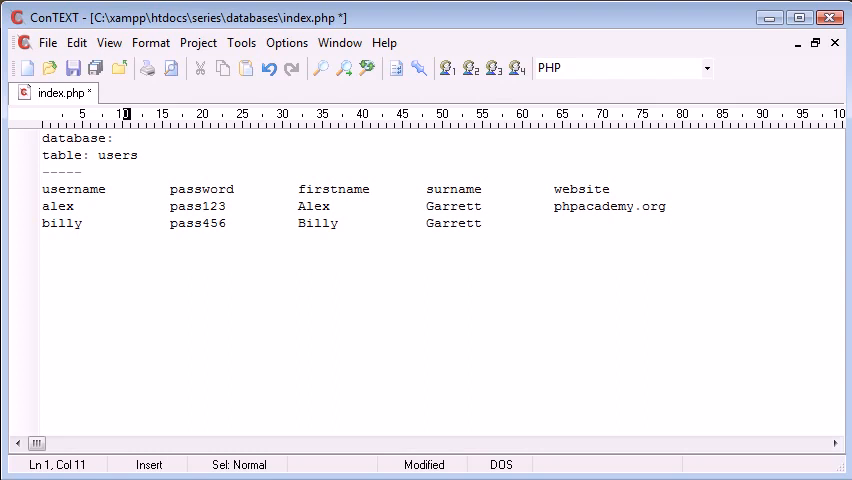
pyautogui.write('phpacademy')
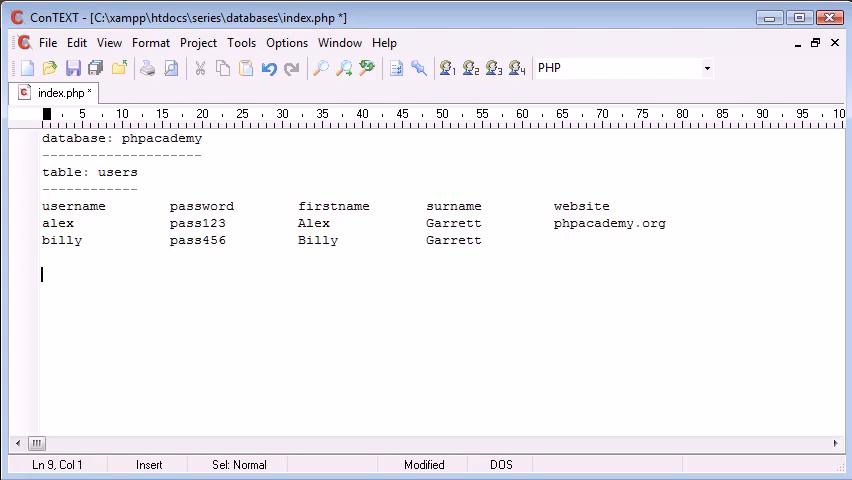
# Save index.php with Ctrl+S.
pyautogui.click(42, 240)
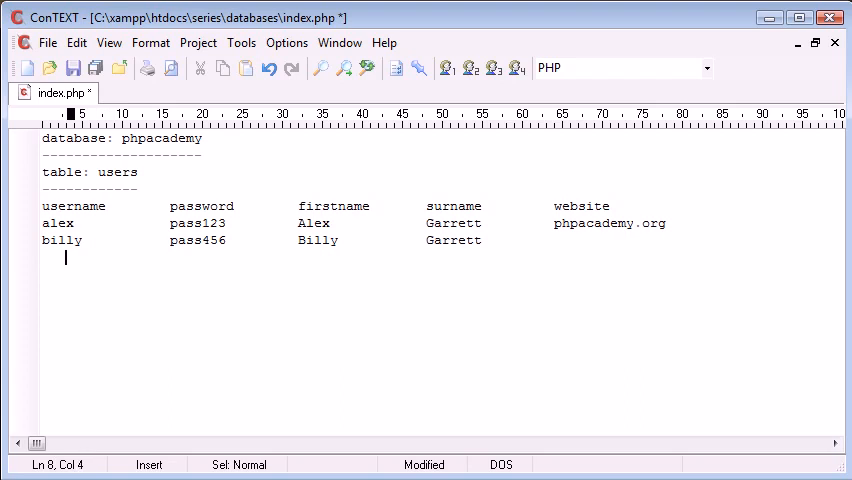
pyautogui.press('Ctrl+s')
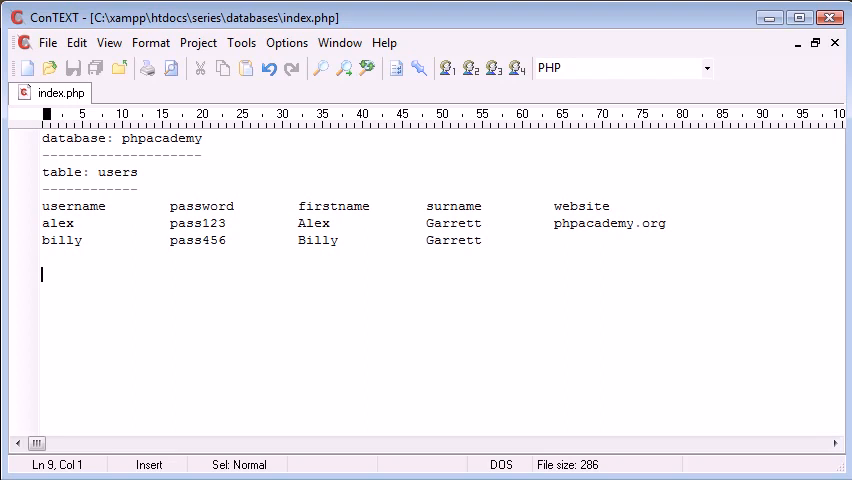
pyautogui.click(42, 206)
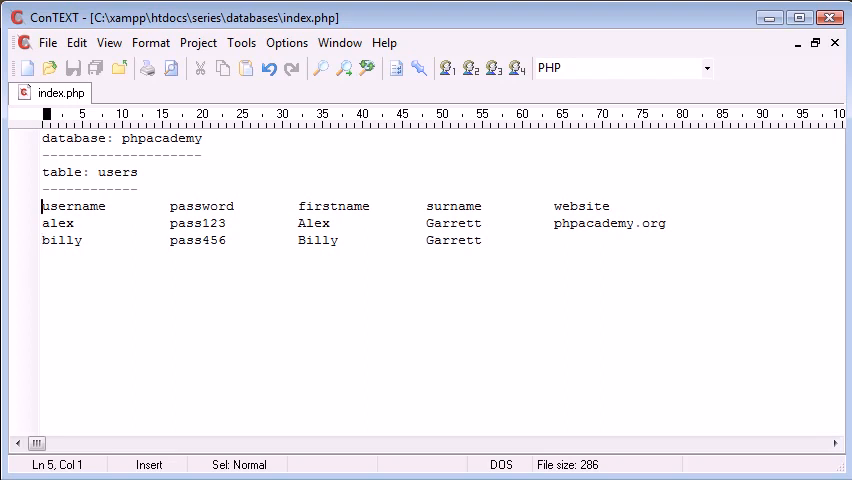